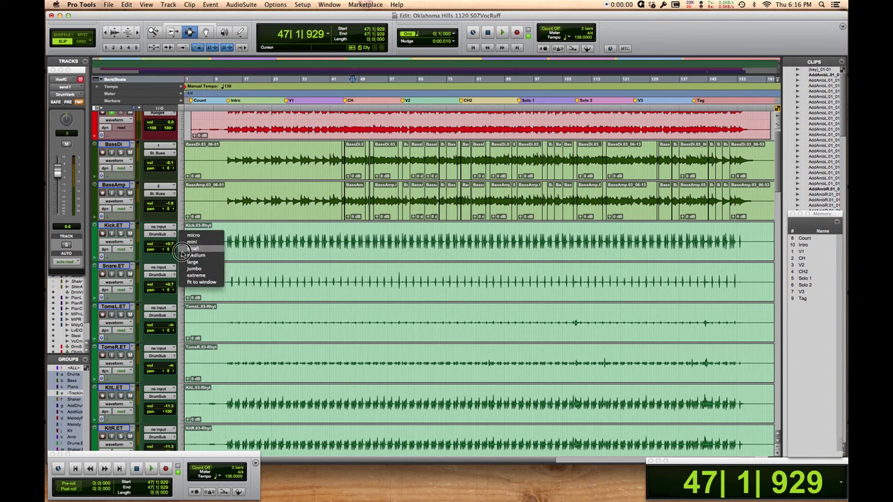
Set the session tracks to a compact height so more fit in the Edit window.
left_click(193, 242)
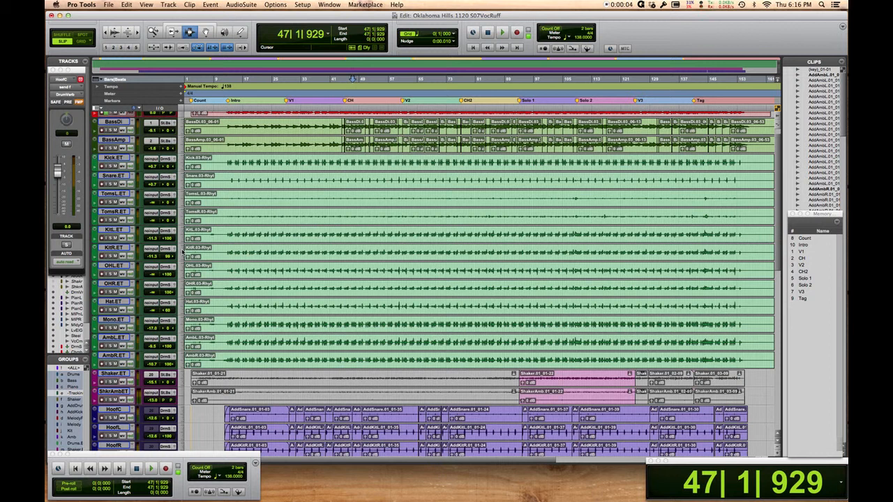
mouse_move(131, 95)
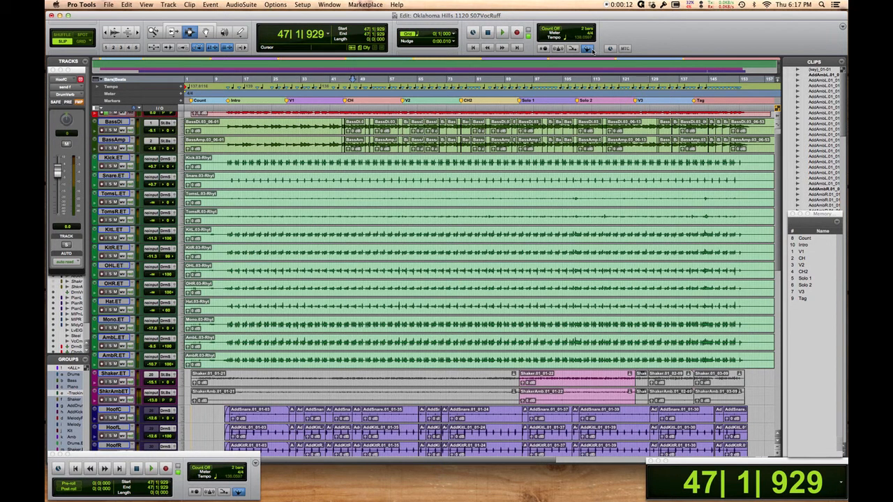
mouse_move(588, 48)
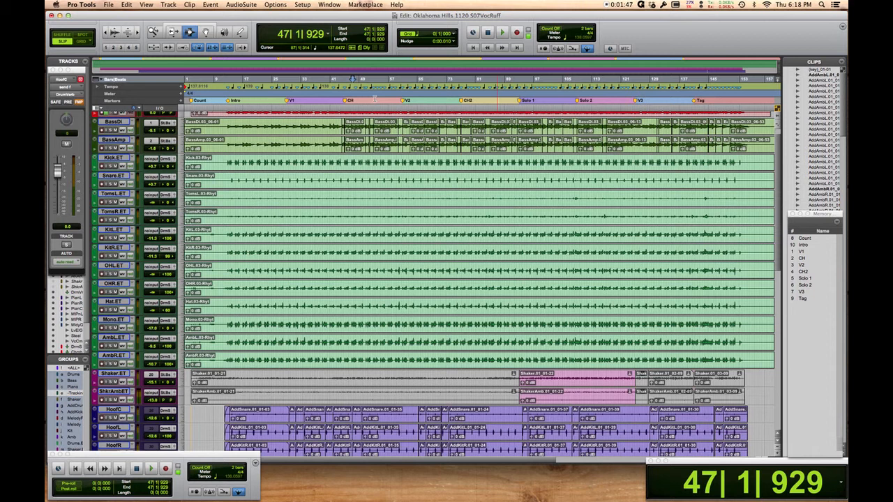
Enlarge the track height of the drum tracks from Kick downward.
left_click(189, 168)
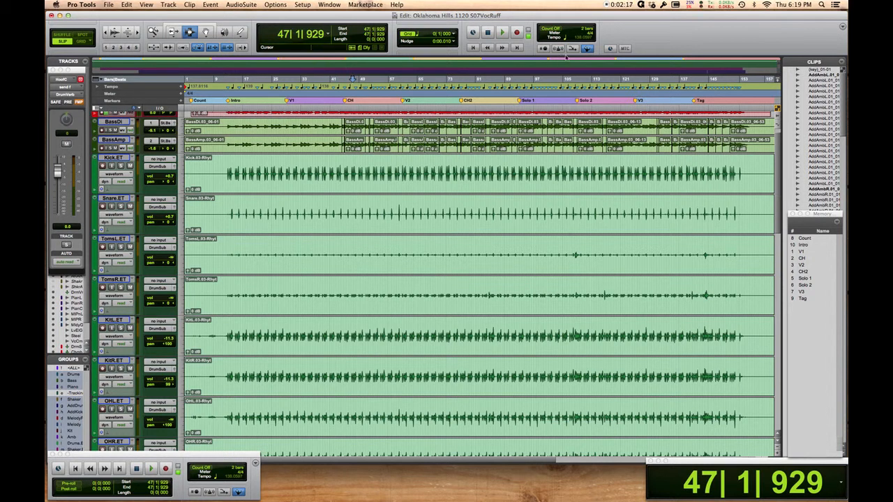
Disable the Conductor Track so playback uses the manual 138 tempo.
left_click(588, 49)
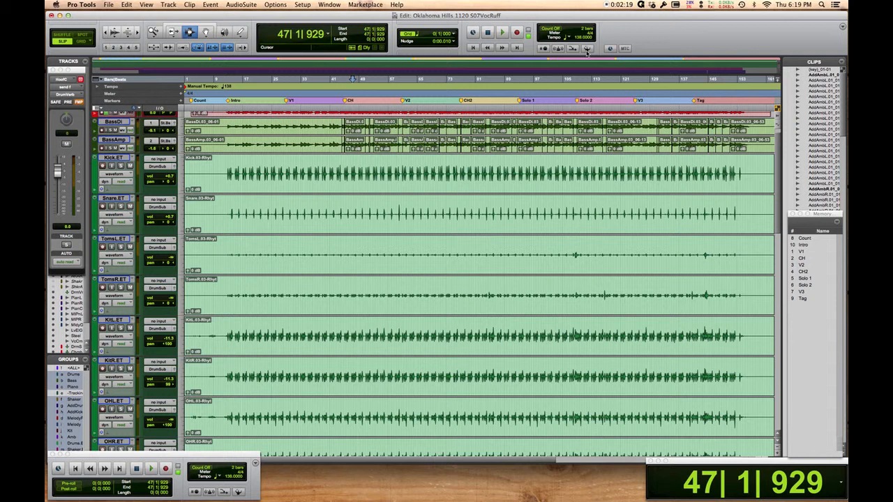
mouse_move(588, 48)
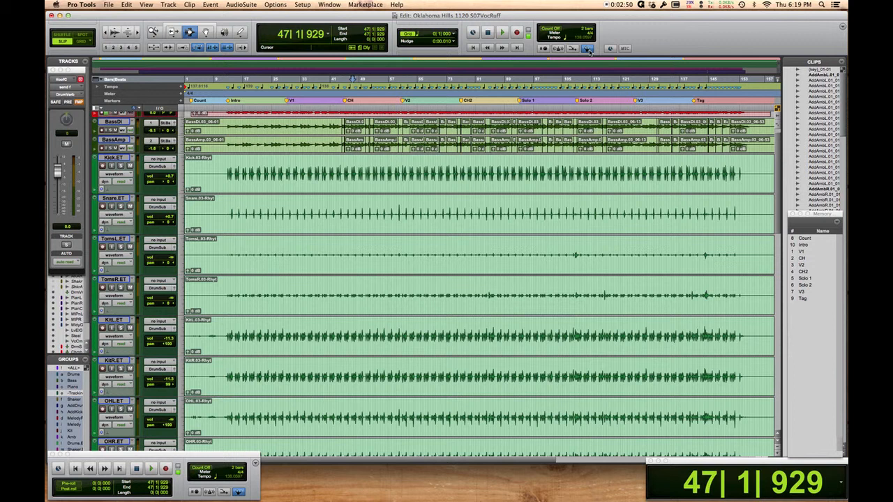
mouse_move(588, 49)
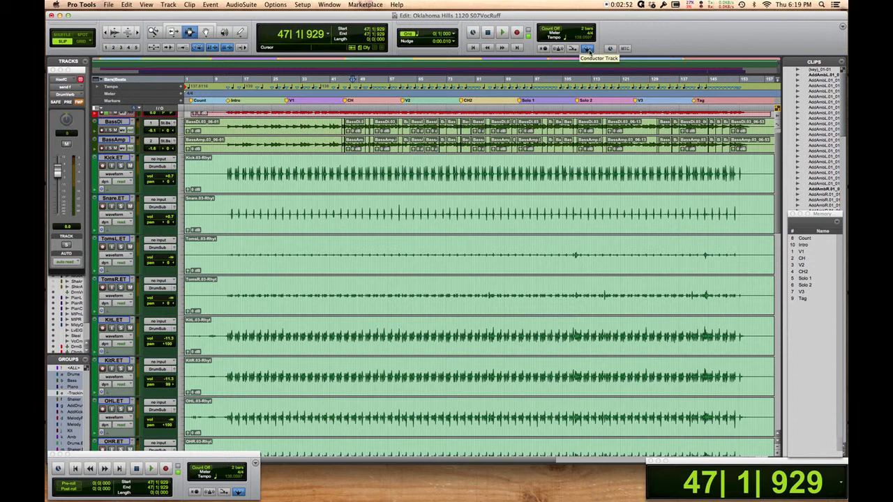